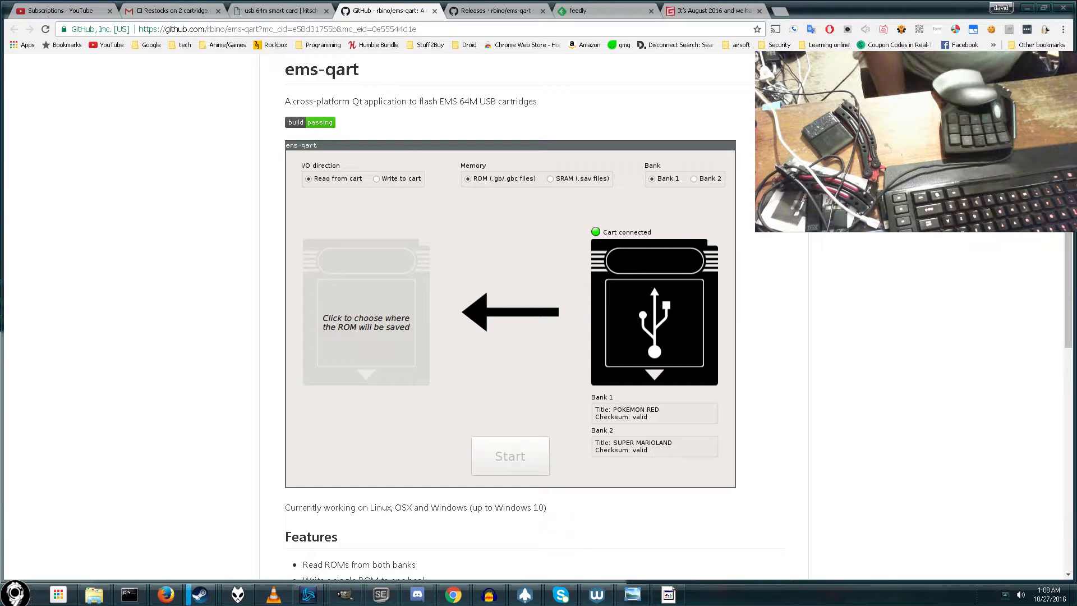
- Check the USB 64M cart store page, then reach the ems-qart v0.9.4 releases page from the README
{"action": "left_click", "coordinate": [278, 10]}
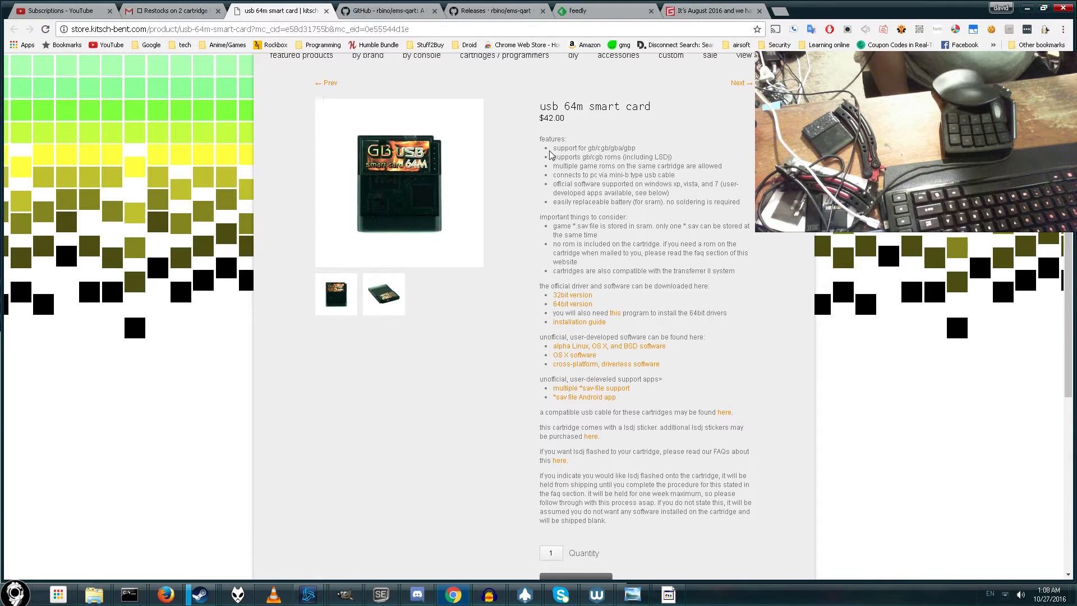
{"action": "mouse_move", "coordinate": [635, 281]}
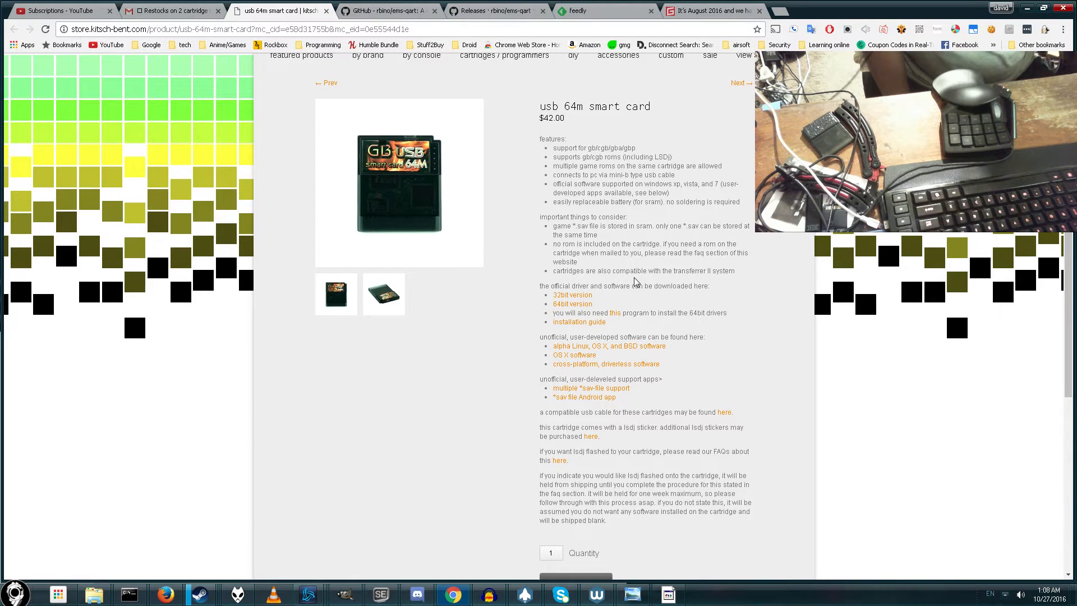
{"action": "left_click", "coordinate": [385, 10]}
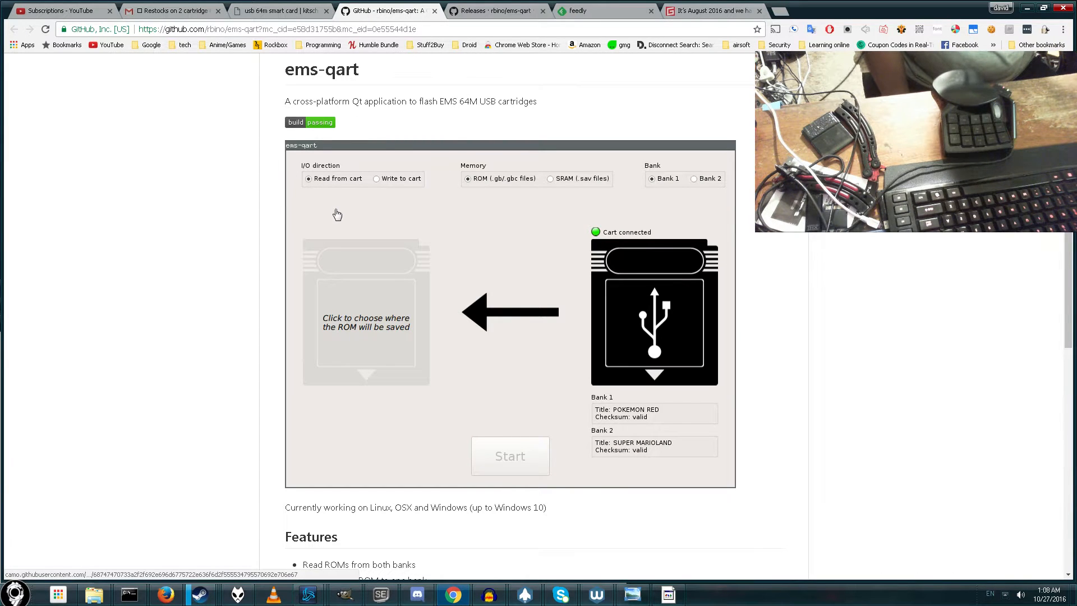
{"action": "mouse_move", "coordinate": [514, 286]}
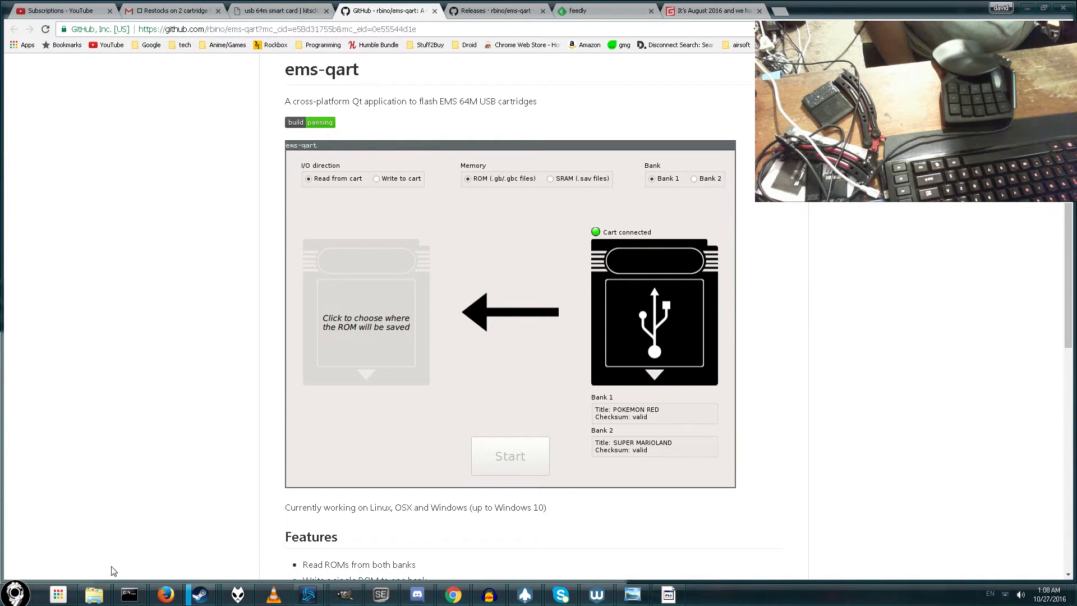
{"action": "mouse_move", "coordinate": [154, 430]}
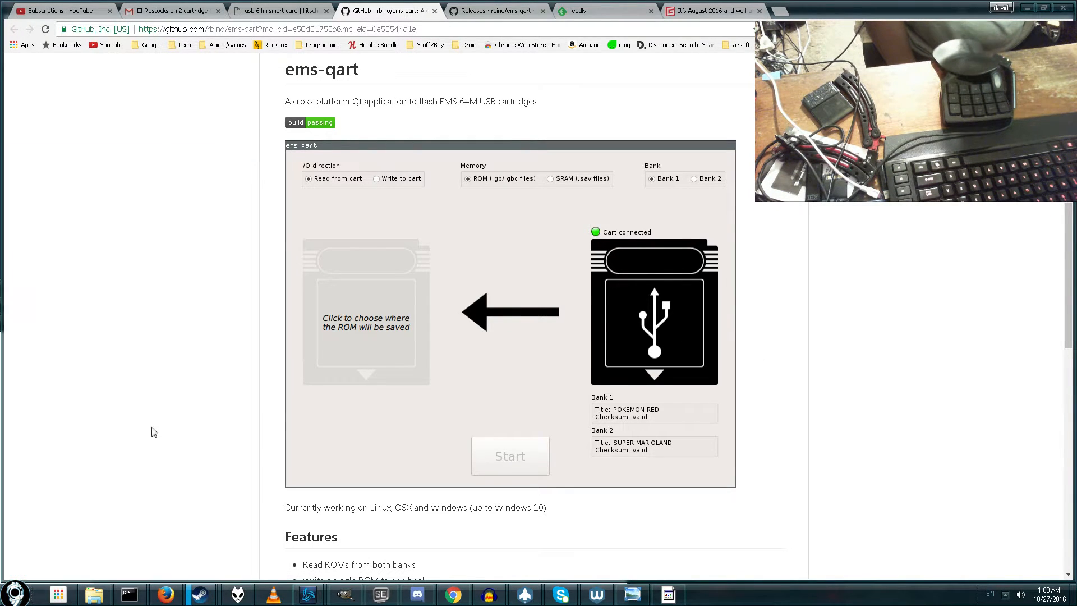
{"action": "mouse_move", "coordinate": [247, 166]}
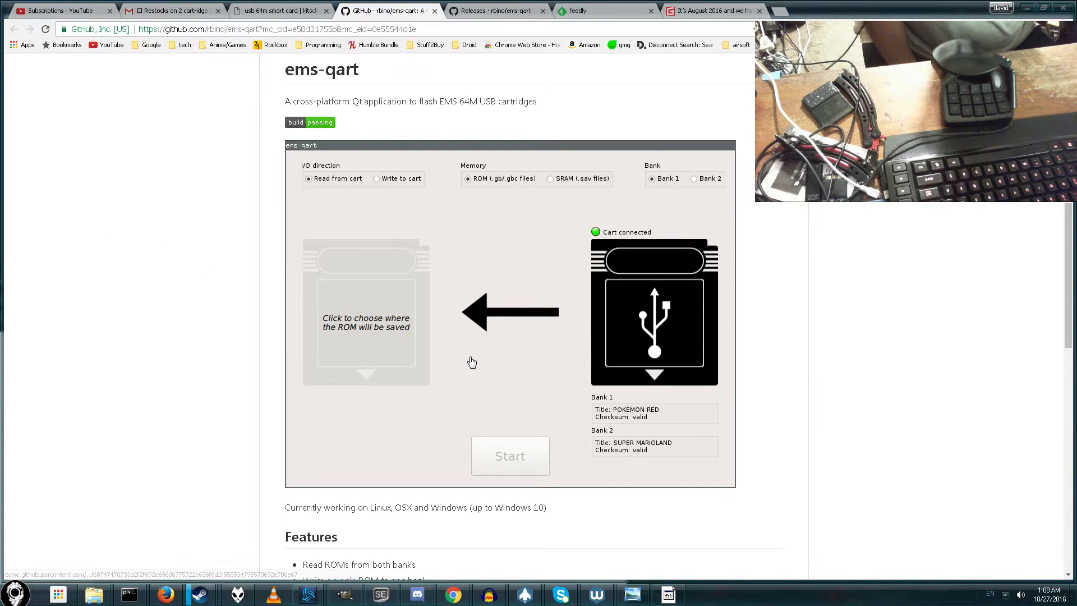
{"action": "mouse_move", "coordinate": [410, 224]}
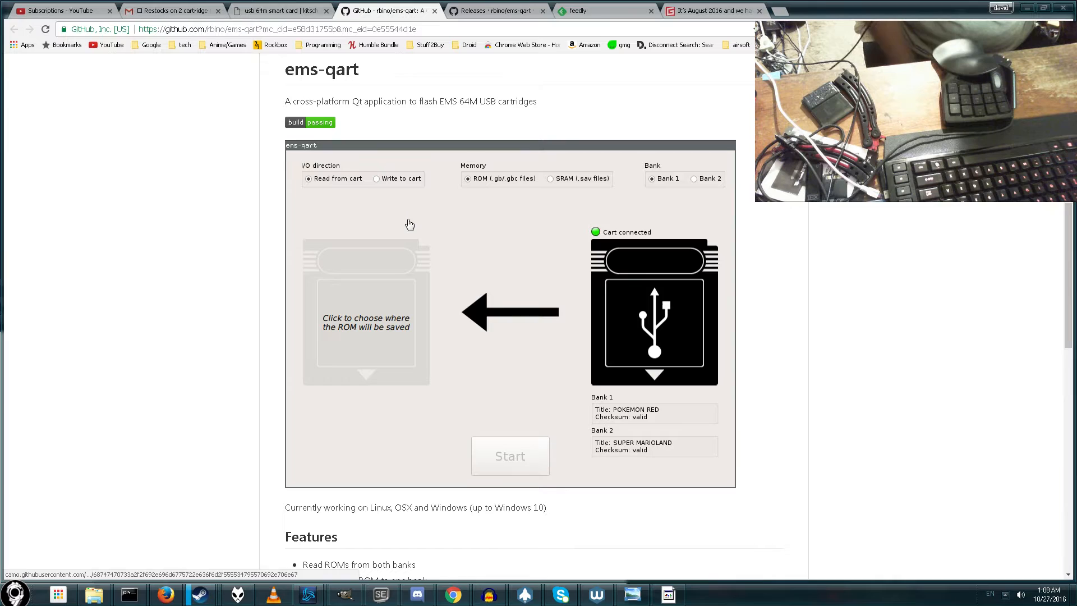
{"action": "scroll", "scroll_direction": "down", "scroll_amount": 3}
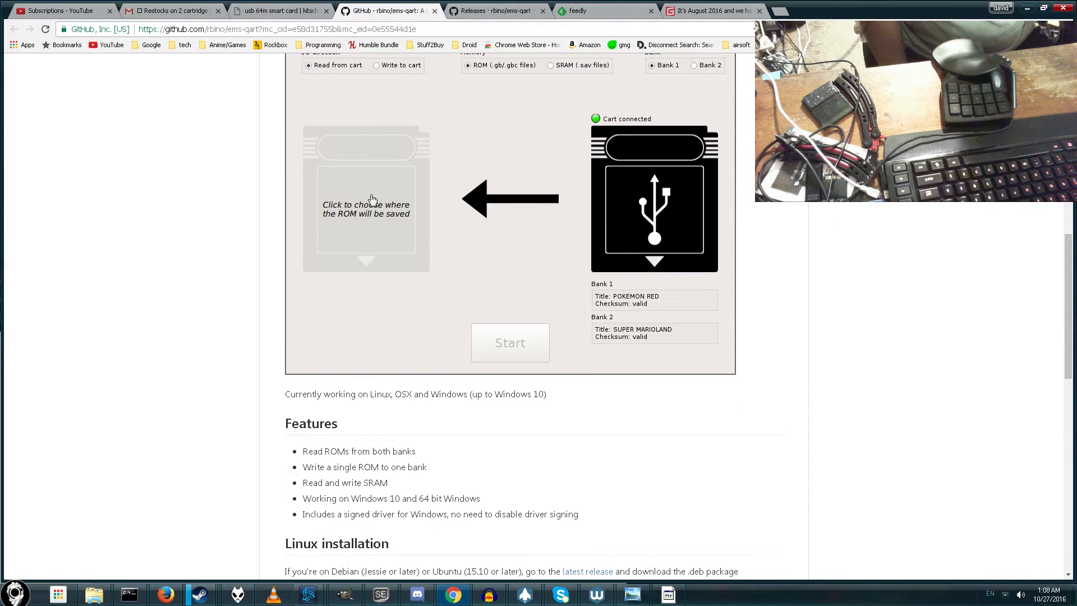
{"action": "scroll", "scroll_direction": "down", "scroll_amount": 3}
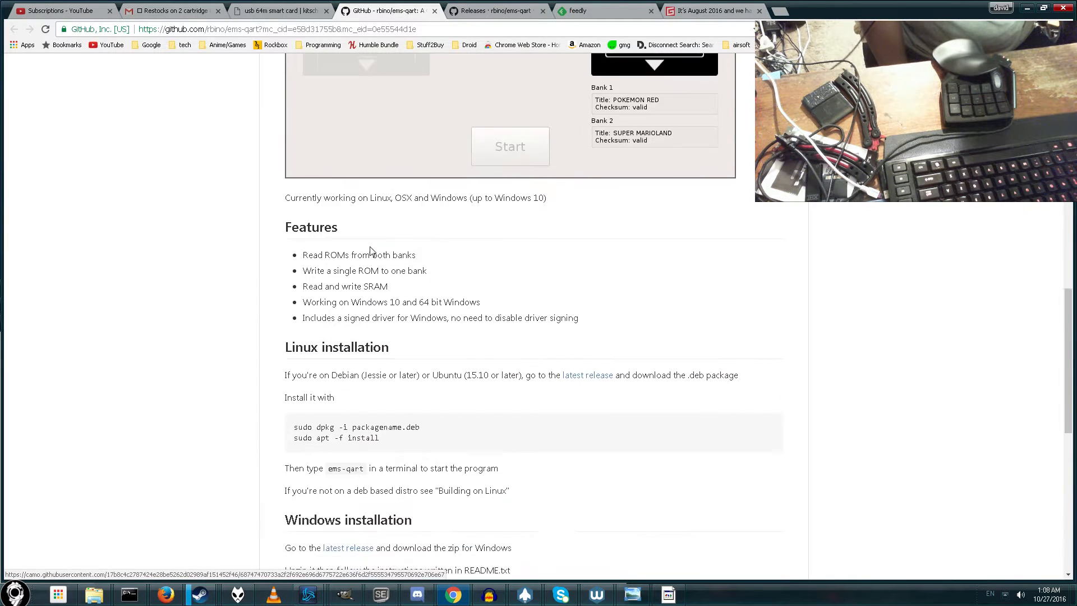
{"action": "left_click", "coordinate": [491, 10]}
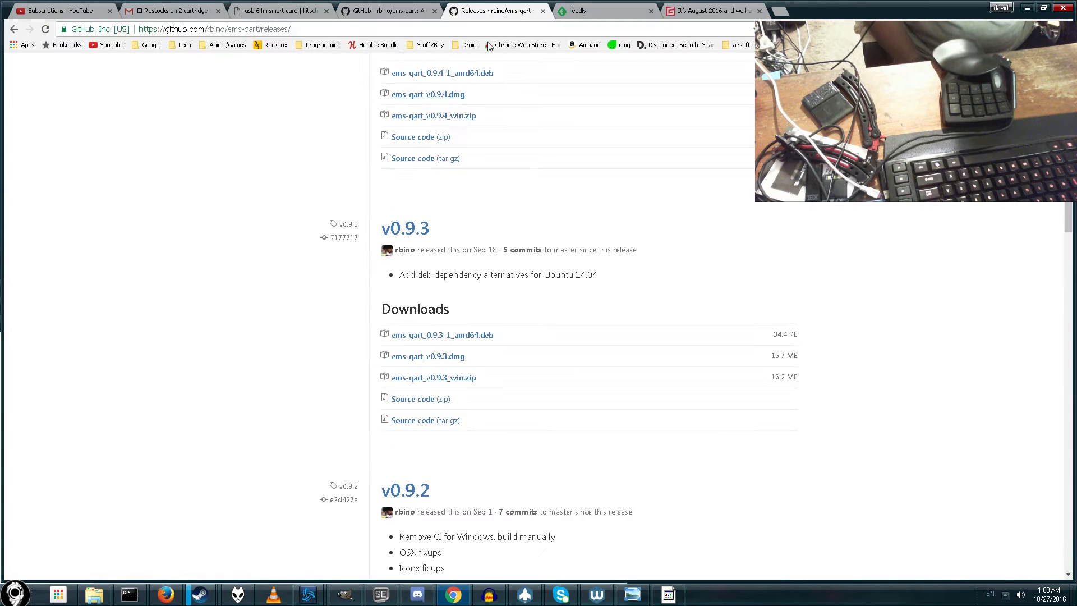
{"action": "scroll", "scroll_direction": "up", "scroll_amount": 3}
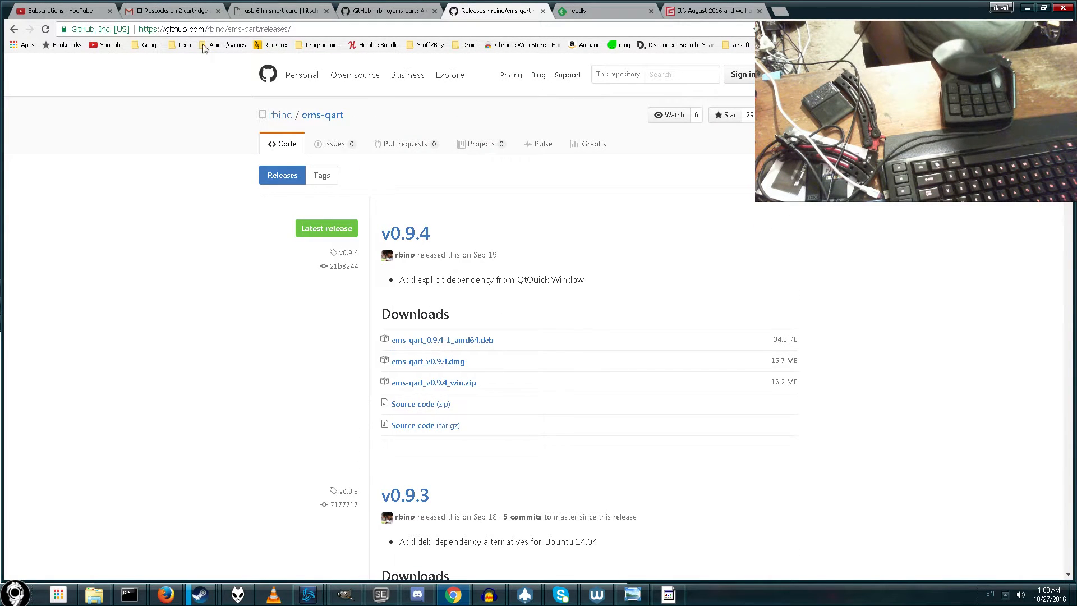
{"action": "mouse_move", "coordinate": [226, 53]}
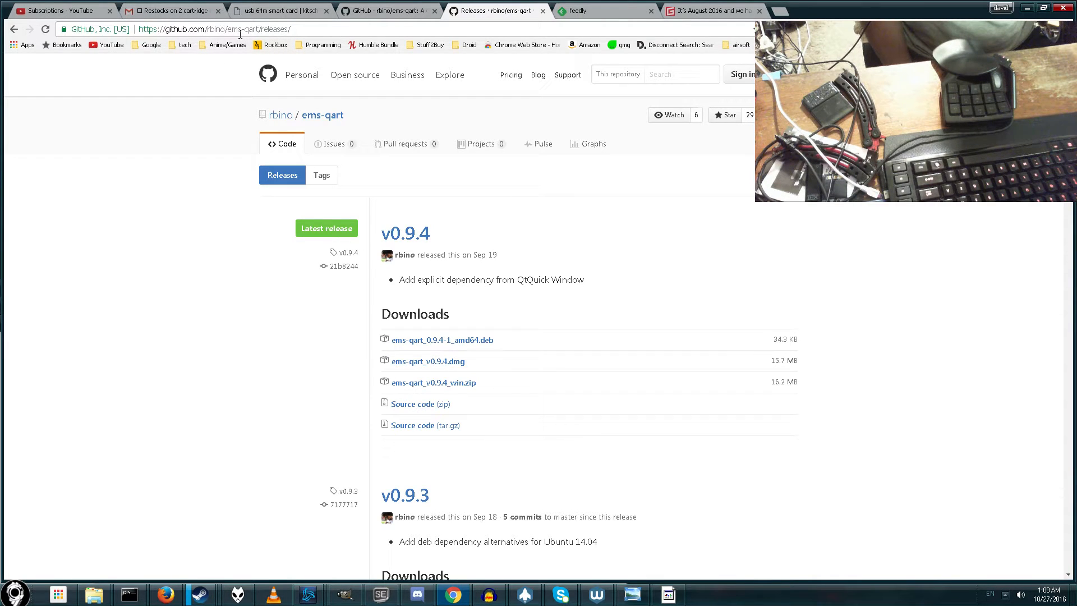
{"action": "mouse_move", "coordinate": [406, 233]}
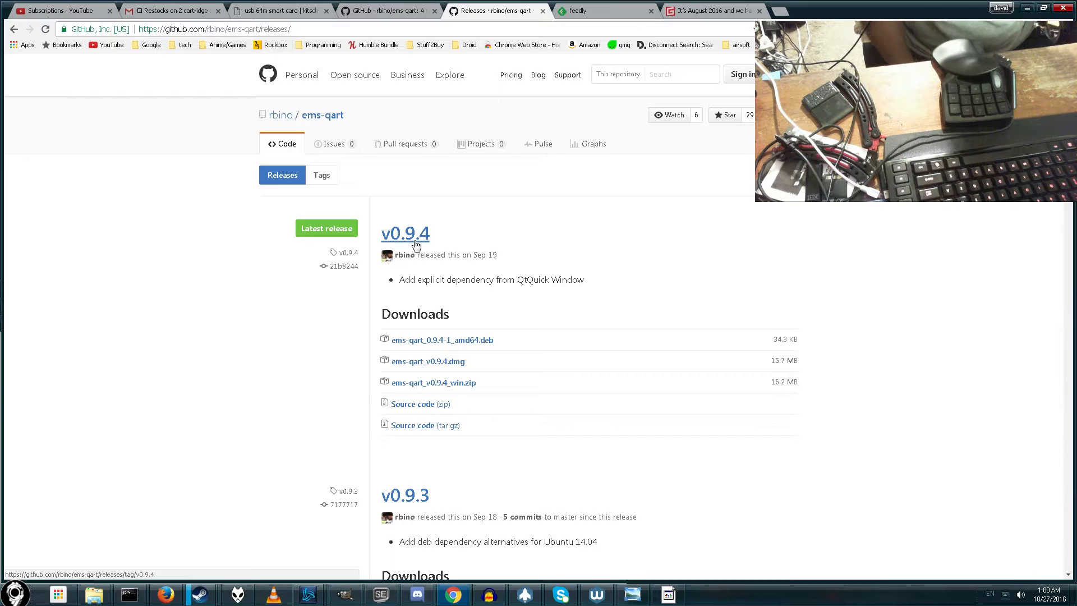
{"action": "mouse_move", "coordinate": [431, 392]}
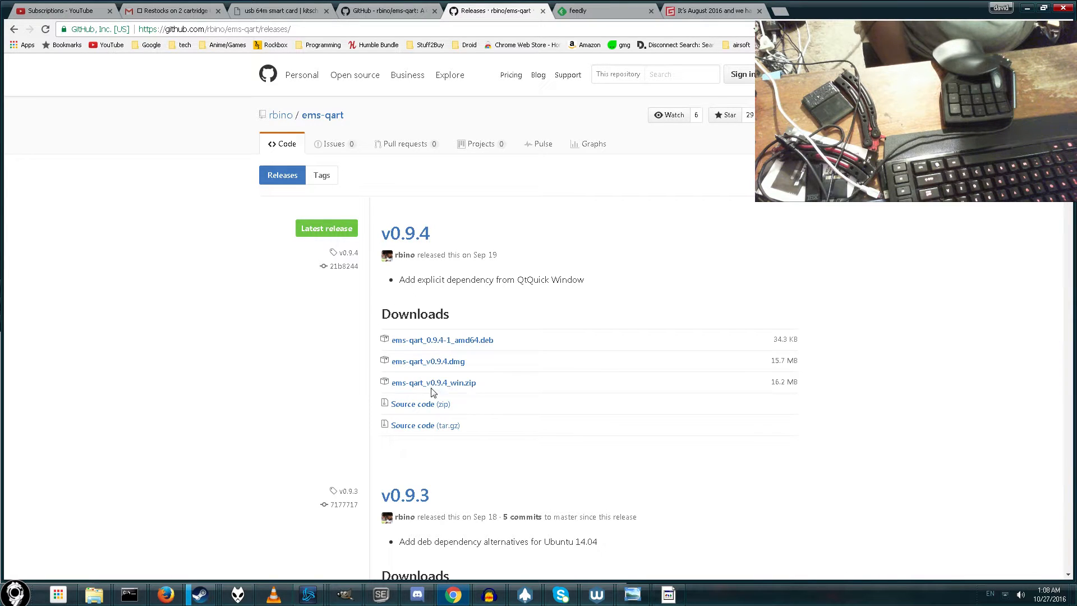
{"action": "mouse_move", "coordinate": [472, 426]}
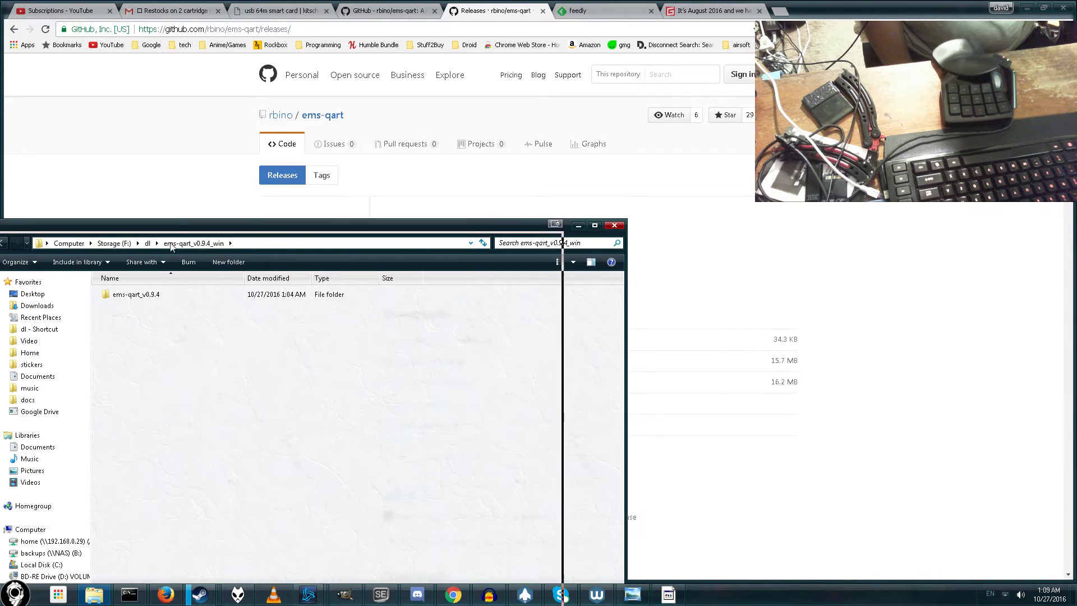
- Enter the extracted ems-qart_v0.9.4 folder and review the release notes on GitHub
{"action": "double_click", "coordinate": [135, 294]}
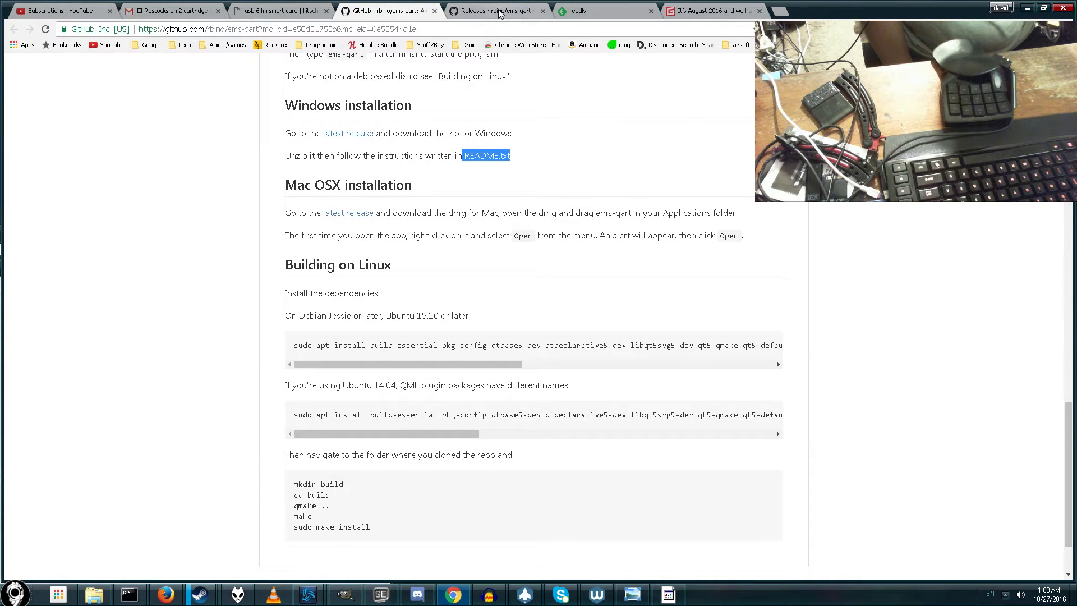
{"action": "left_click", "coordinate": [495, 10]}
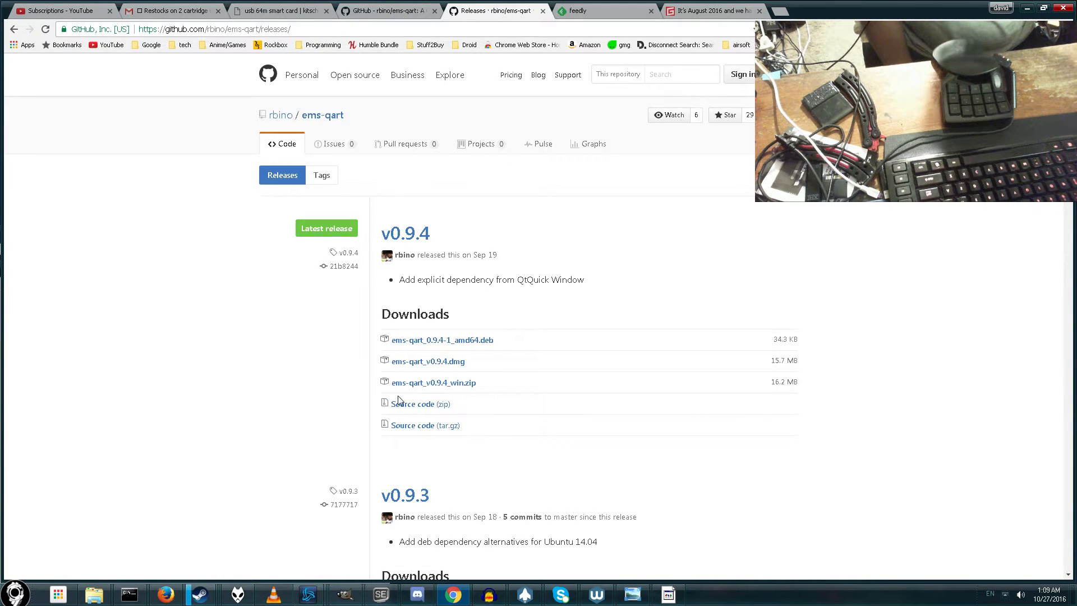
{"action": "scroll", "scroll_direction": "down", "scroll_amount": 3}
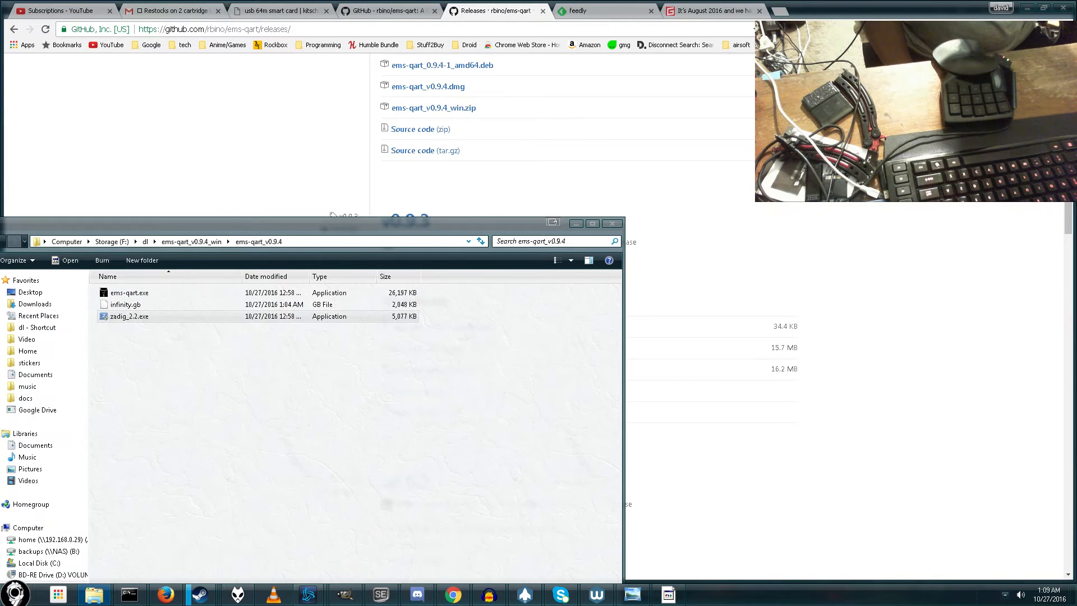
- Launch zadig_2.2.exe from the ems-qart folder
{"action": "double_click", "coordinate": [129, 317]}
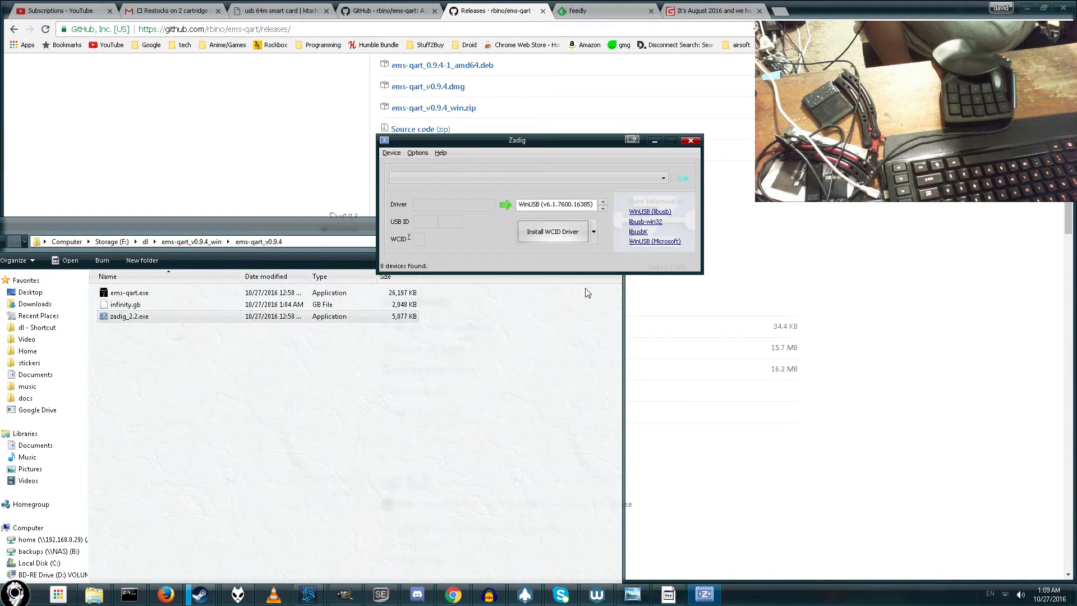
{"action": "mouse_move", "coordinate": [94, 228]}
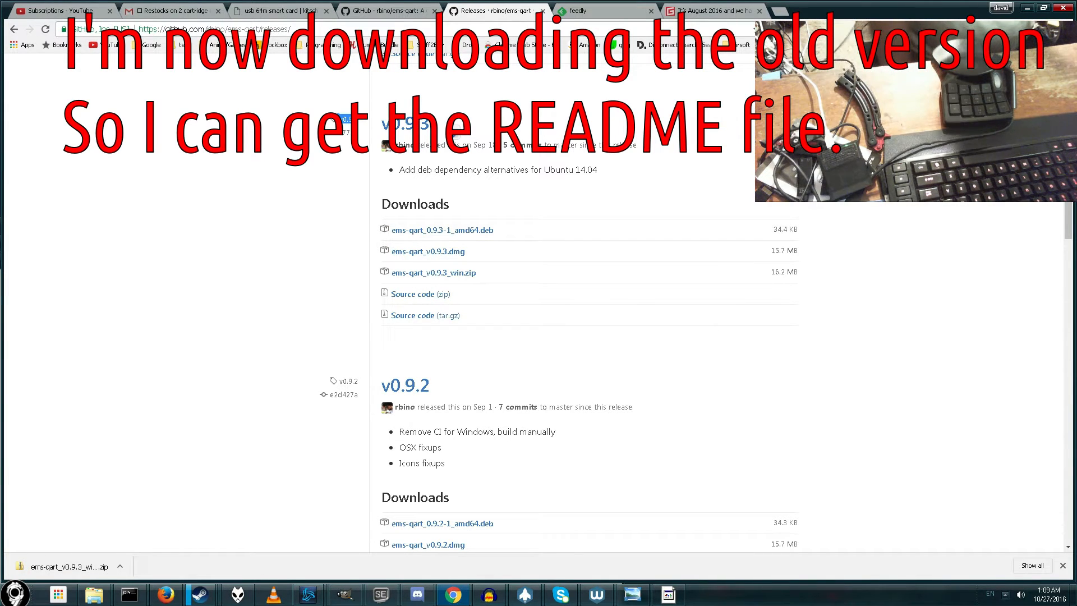
{"action": "mouse_move", "coordinate": [212, 419]}
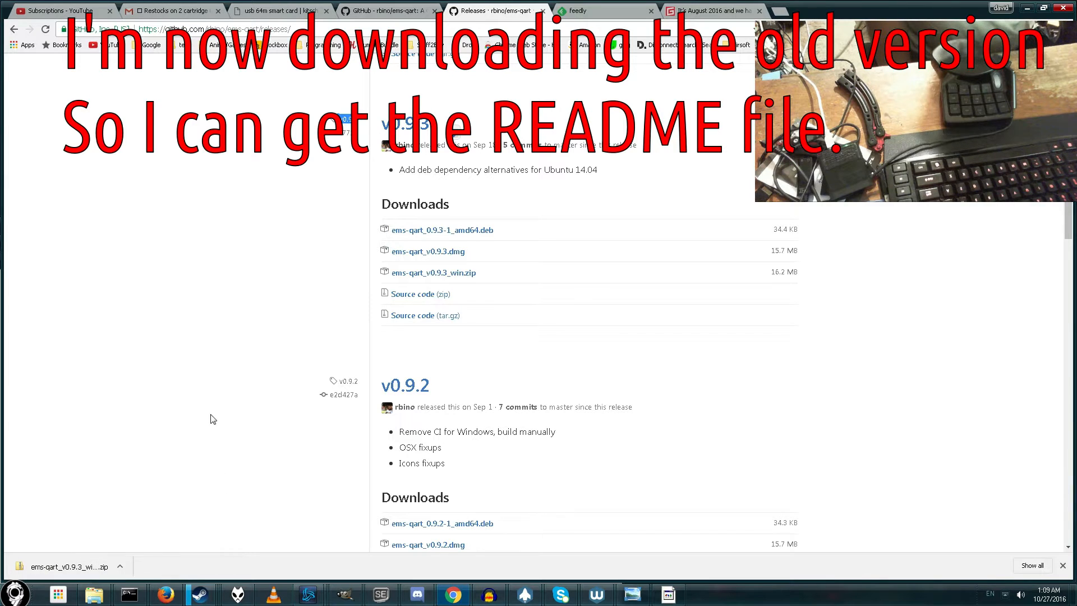
- Browse into the downloaded v0.9.3 zip and view its README.txt in Notepad
{"action": "left_click", "coordinate": [62, 566]}
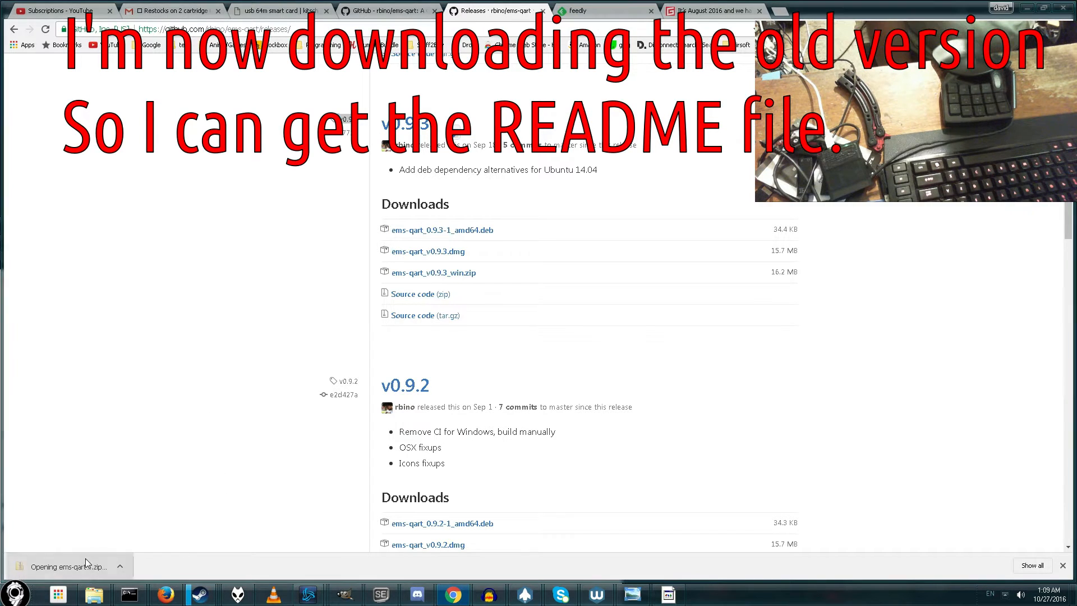
{"action": "left_click", "coordinate": [65, 566]}
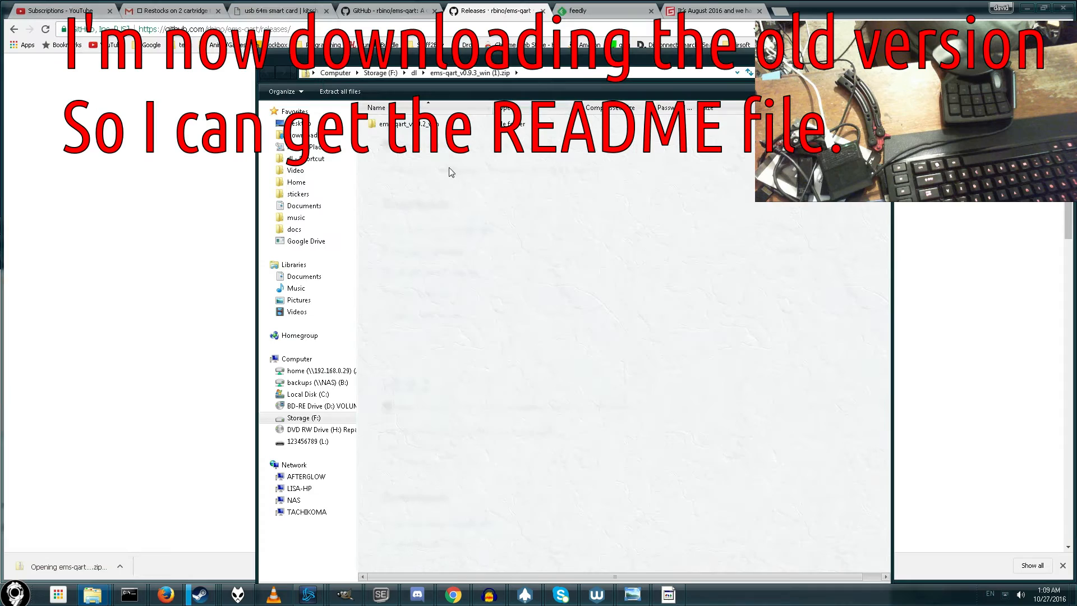
{"action": "double_click", "coordinate": [402, 123]}
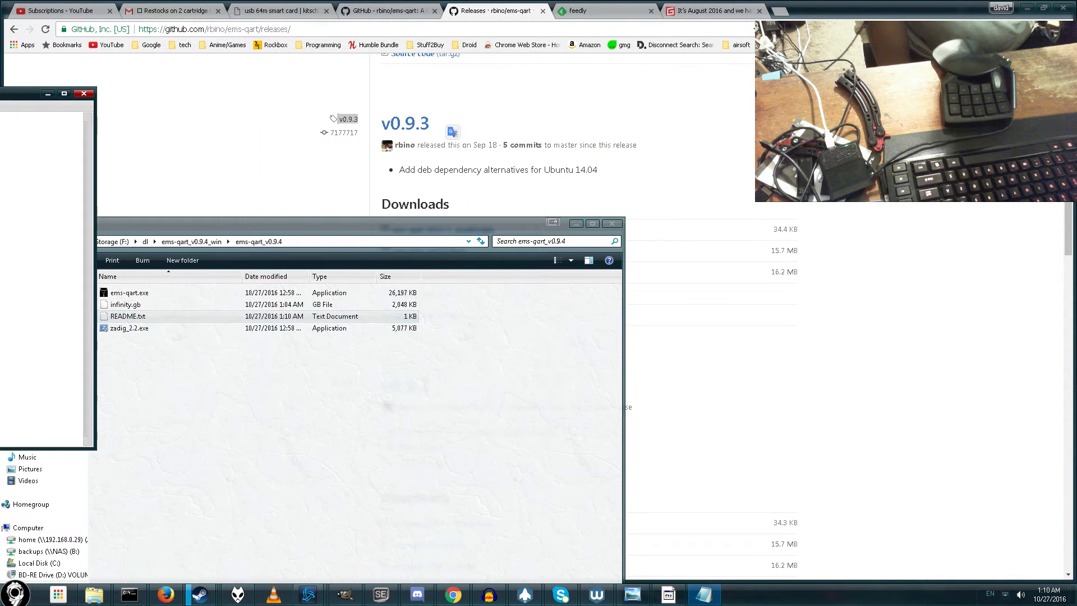
{"action": "double_click", "coordinate": [128, 316]}
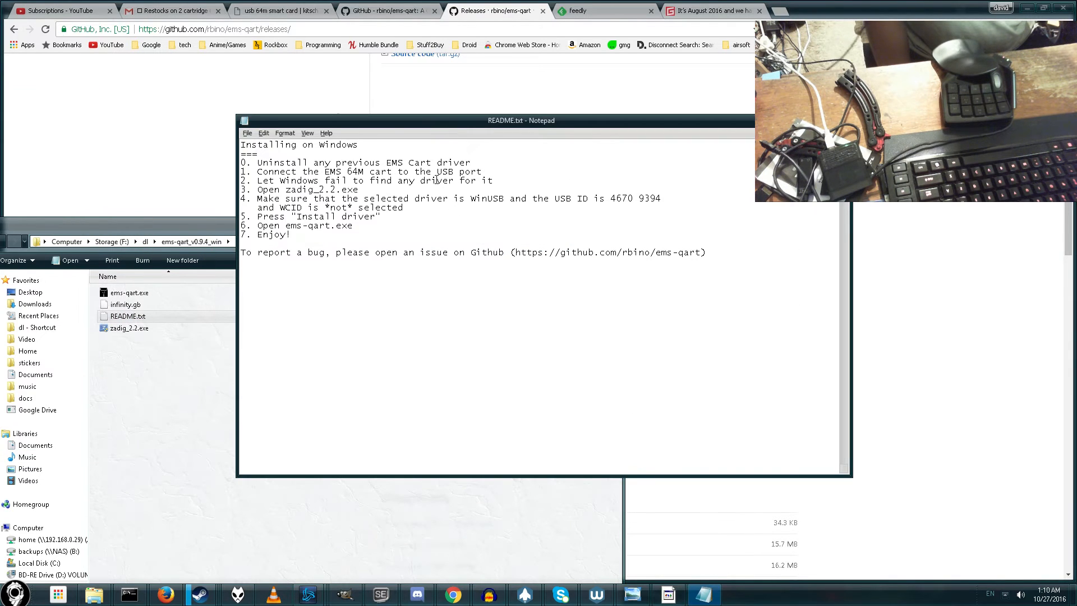
- Highlight the README step about running zadig_2.2.exe and bring the download folder forward
{"action": "left_click_drag", "start_coordinate": [256, 163], "coordinate": [453, 171]}
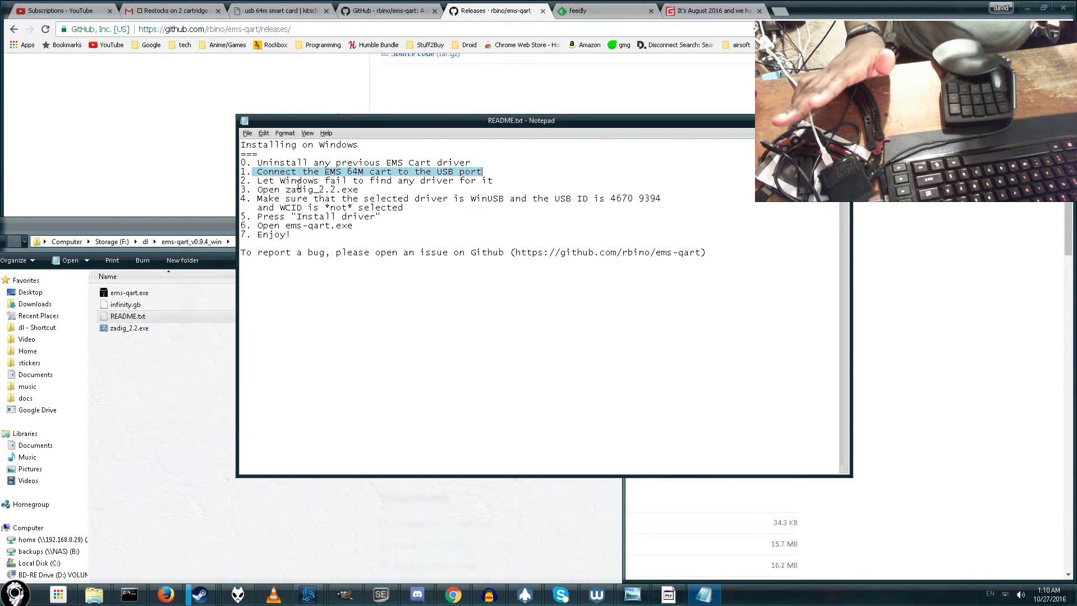
{"action": "left_click", "coordinate": [305, 189]}
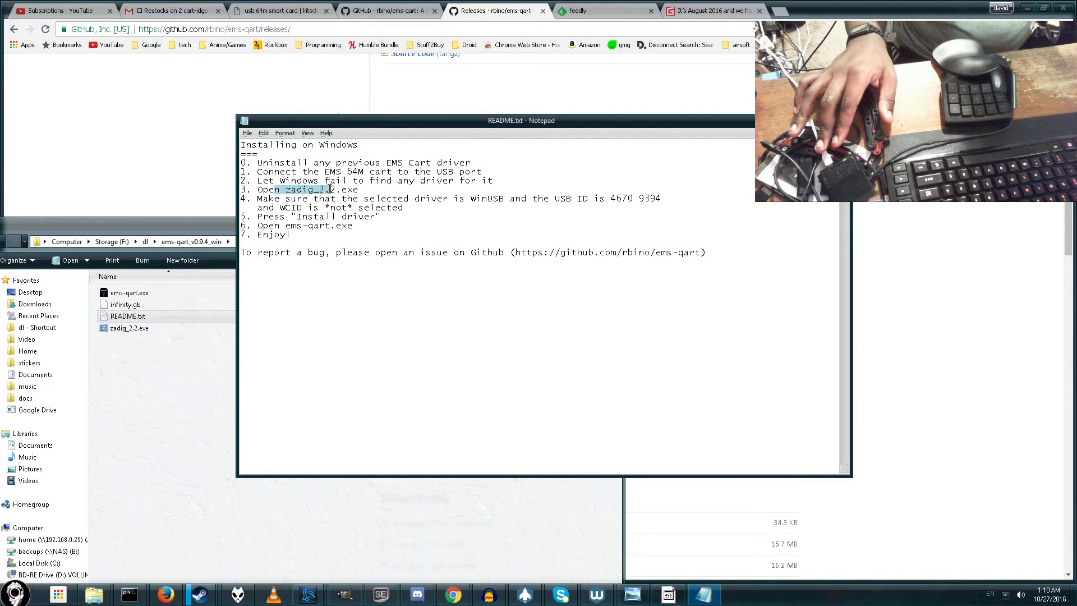
{"action": "left_click", "coordinate": [129, 327]}
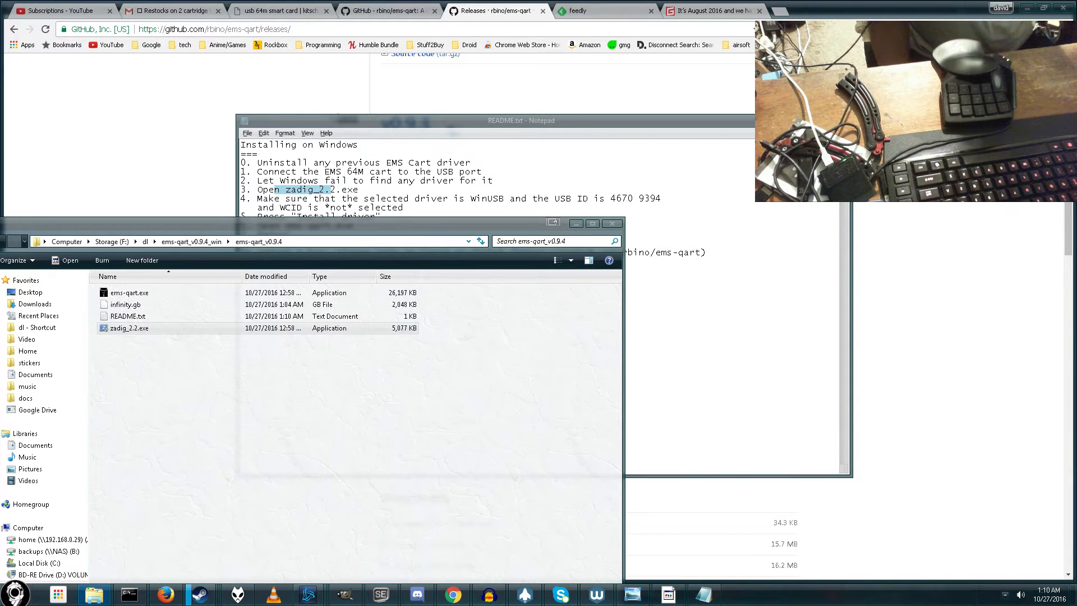
- Relaunch Zadig to detect Unknown Device #1 (USB ID 4670 9394) with WinUSB, then recheck the README
{"action": "double_click", "coordinate": [130, 328]}
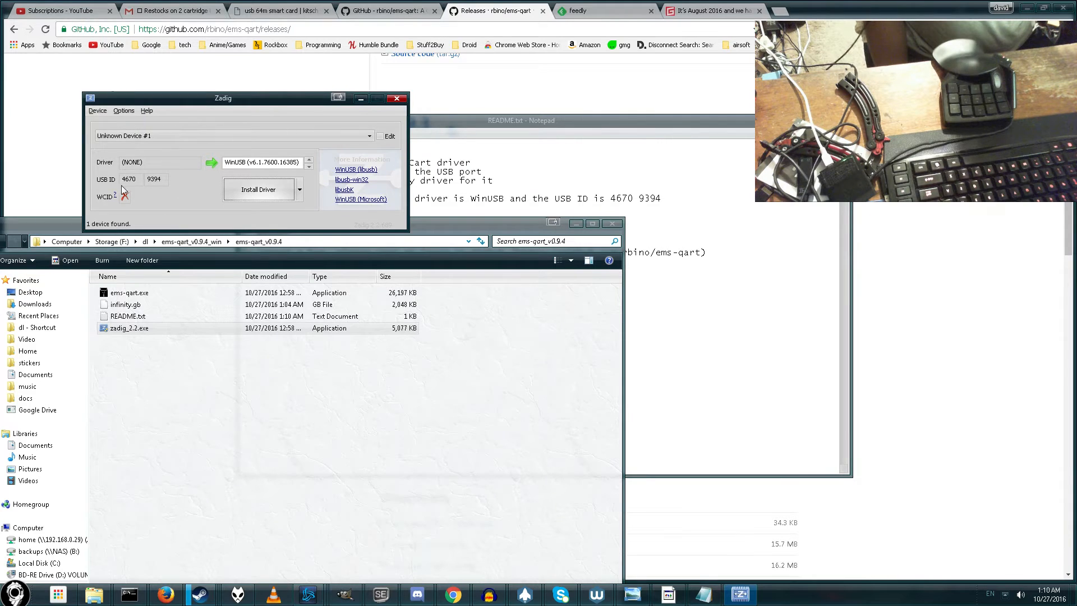
{"action": "left_click", "coordinate": [522, 121]}
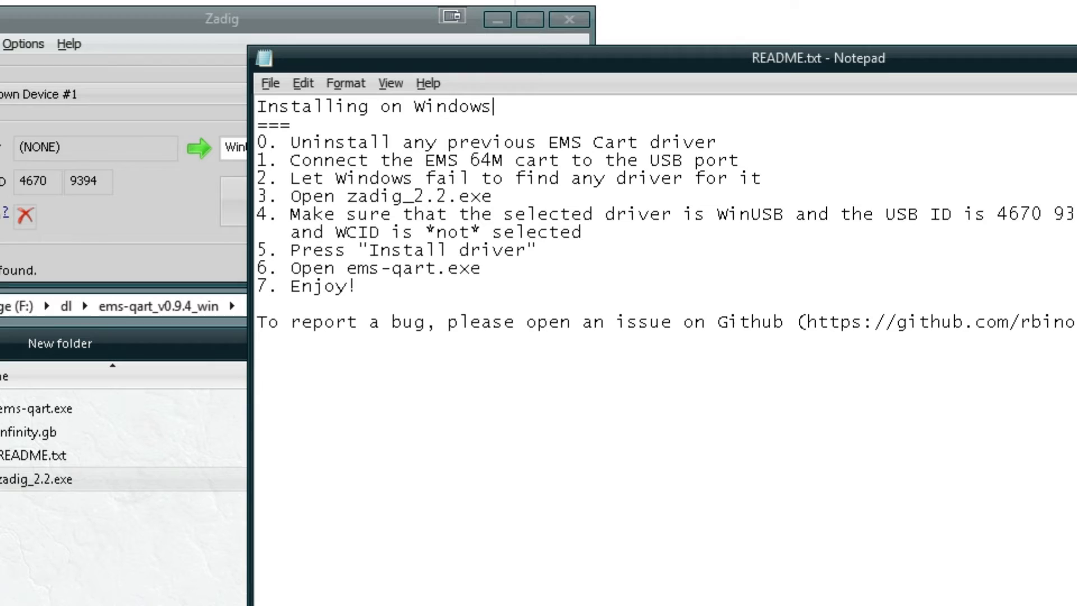
{"action": "left_click", "coordinate": [221, 19]}
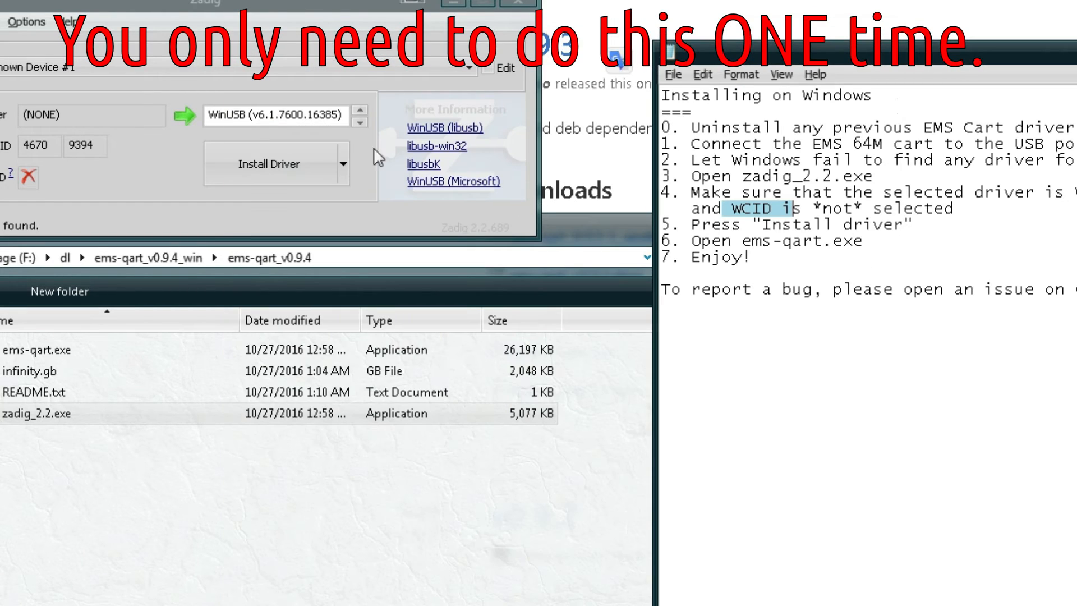
{"action": "mouse_move", "coordinate": [343, 207]}
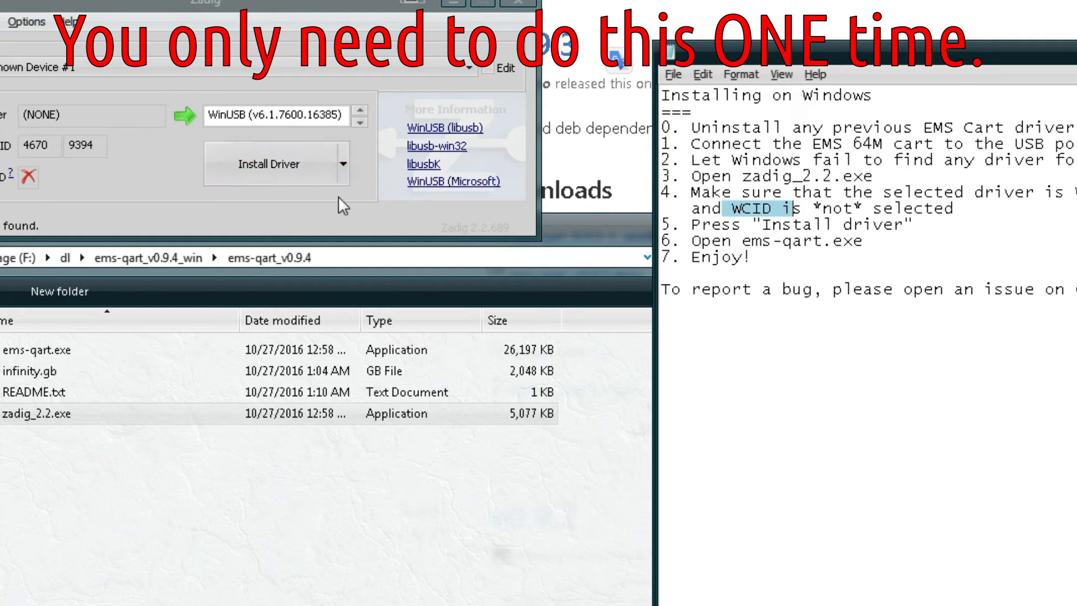
- Install the WinUSB driver for the cart, allowing the Windows Security prompt, and dismiss the success notice
{"action": "left_click", "coordinate": [268, 164]}
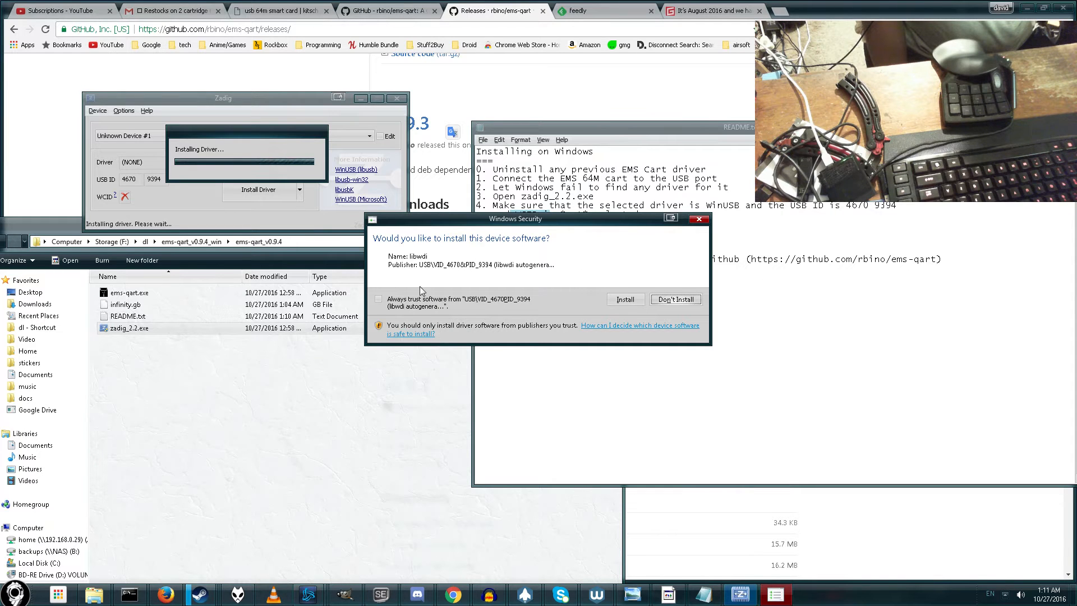
{"action": "mouse_move", "coordinate": [565, 302]}
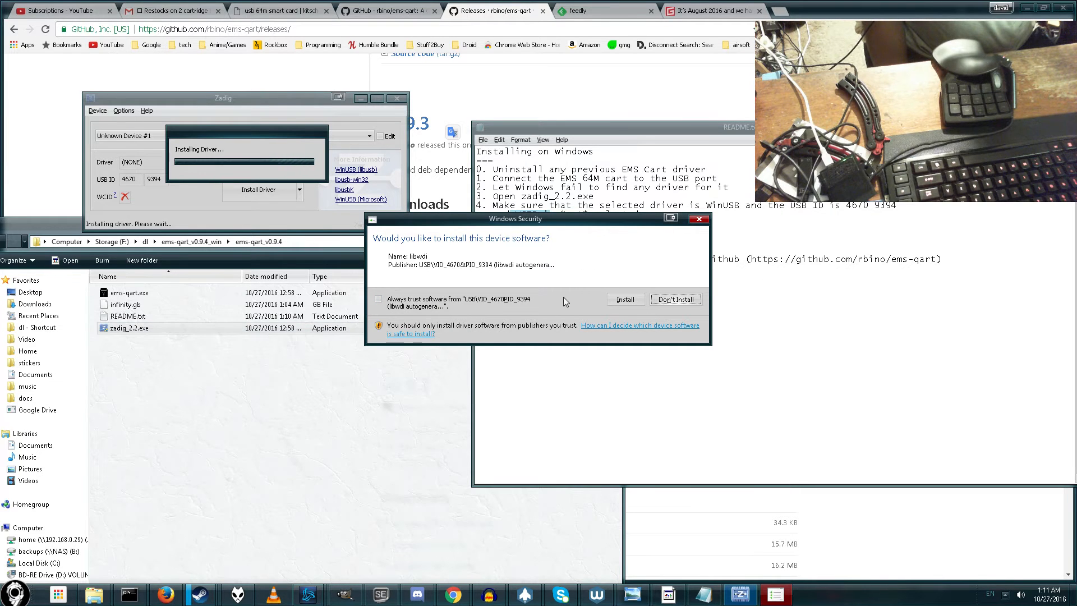
{"action": "left_click", "coordinate": [624, 299]}
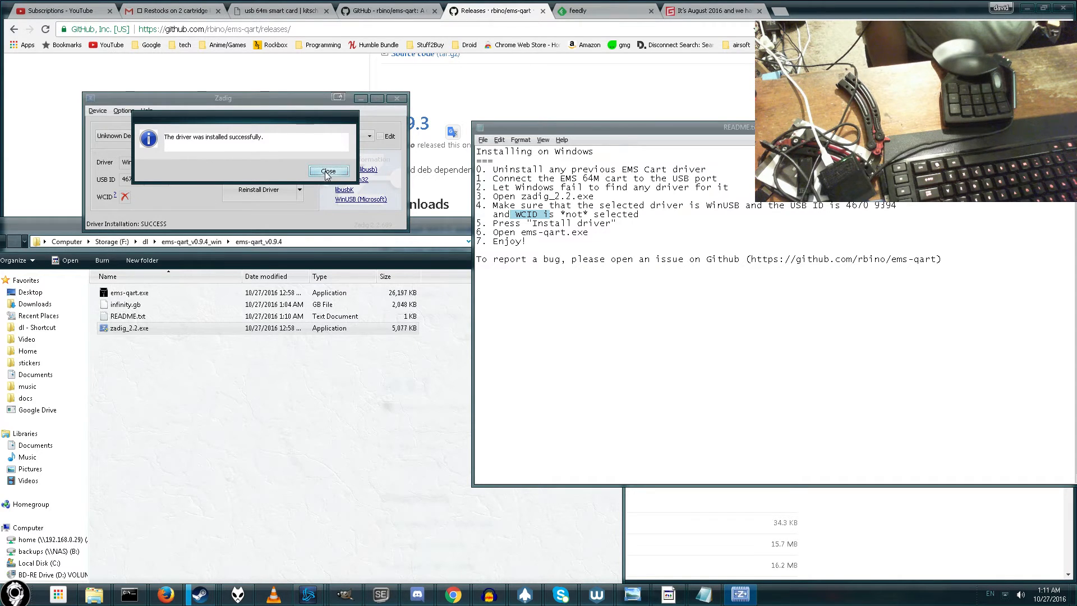
{"action": "left_click", "coordinate": [329, 170]}
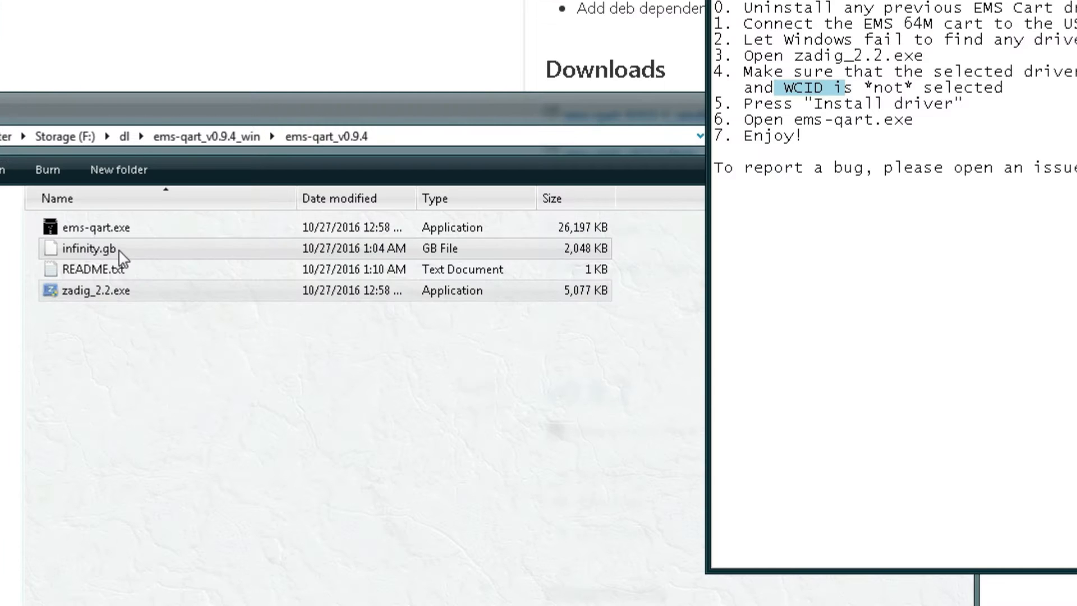
- Launch ems-qart.exe so it shows the cart connected with POKEMON YELLOW and INFINITY
{"action": "double_click", "coordinate": [99, 228]}
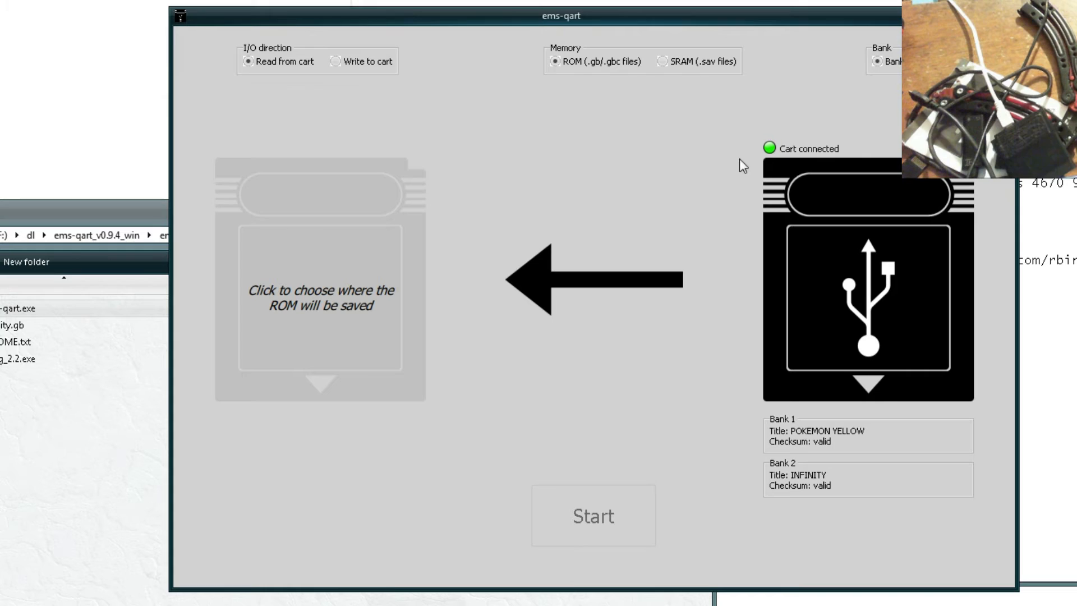
{"action": "mouse_move", "coordinate": [149, 215]}
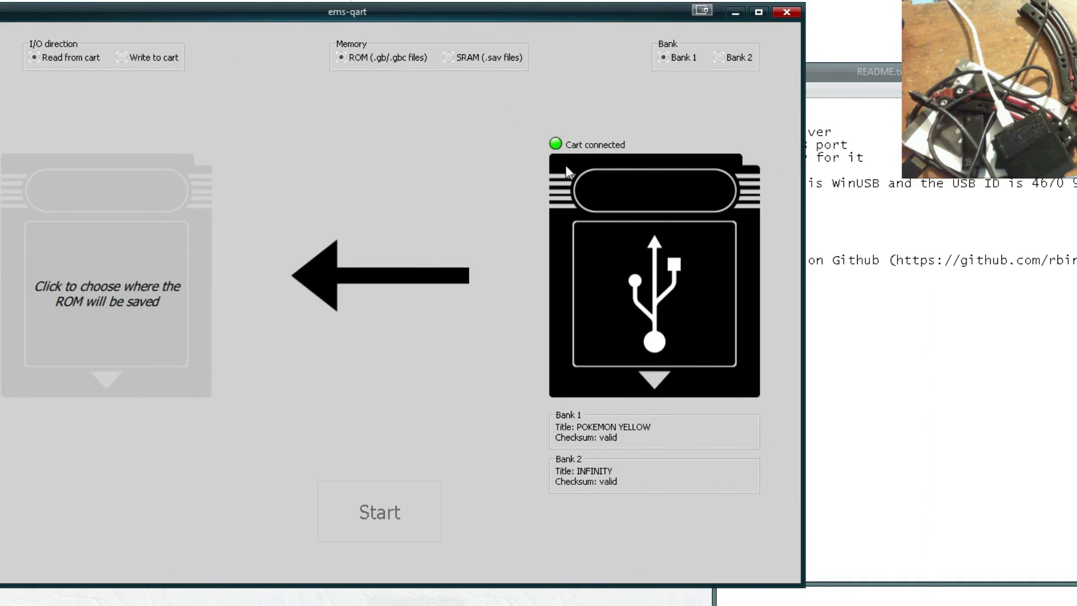
{"action": "mouse_move", "coordinate": [189, 343]}
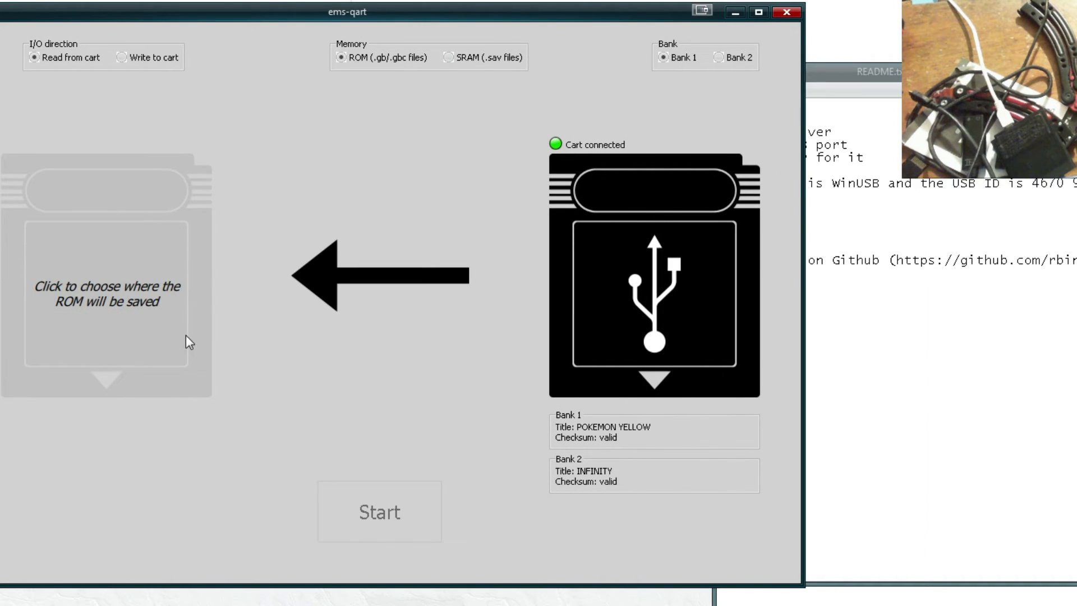
{"action": "mouse_move", "coordinate": [99, 268]}
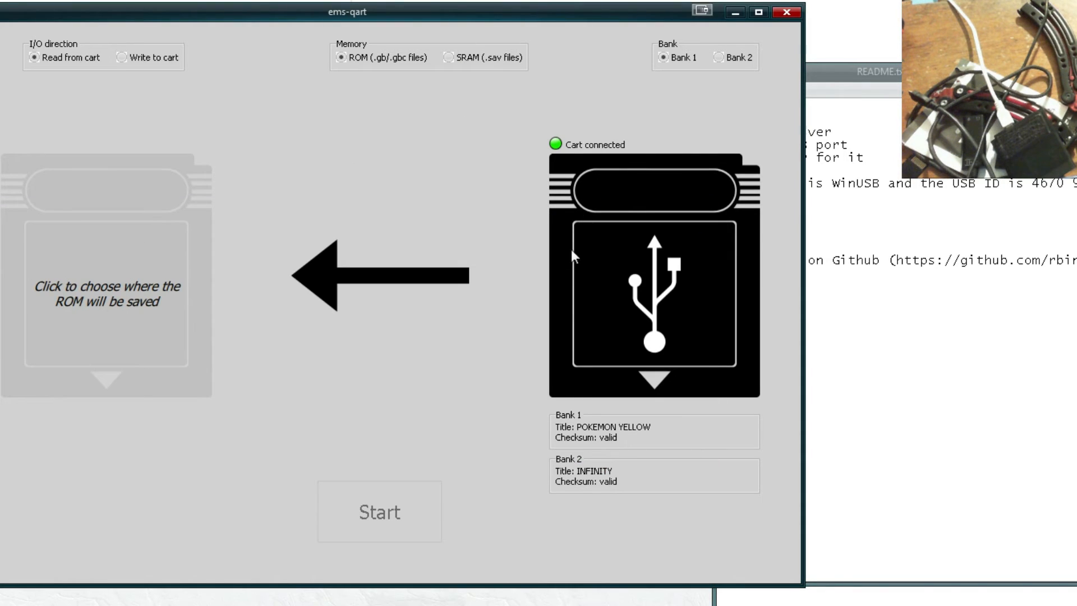
{"action": "mouse_move", "coordinate": [79, 74]}
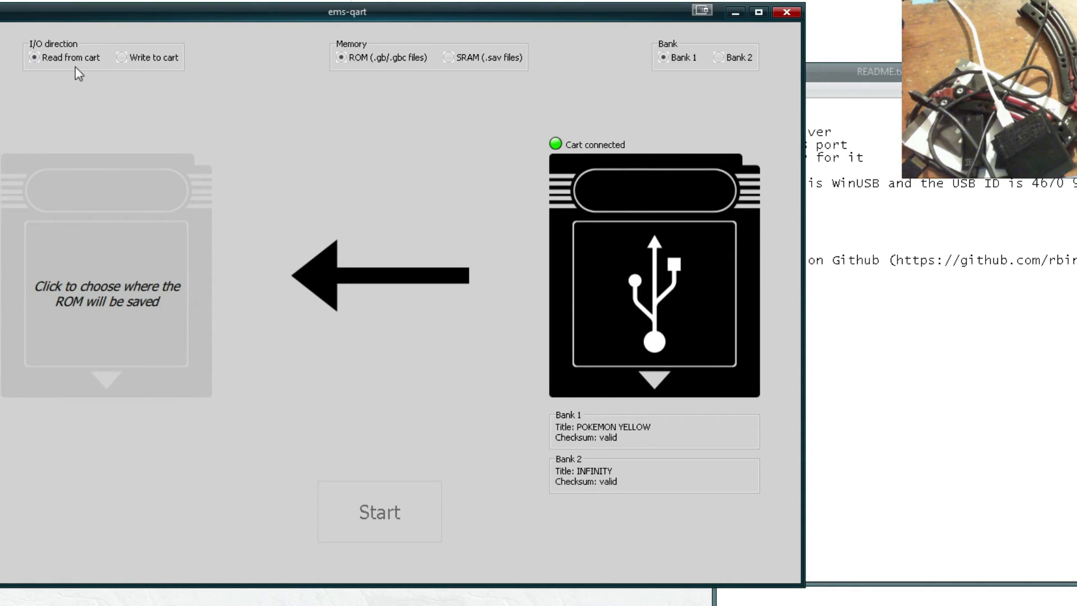
- Choose Write to cart with infinity.gb as the ROM and start the transfer
{"action": "left_click", "coordinate": [116, 57]}
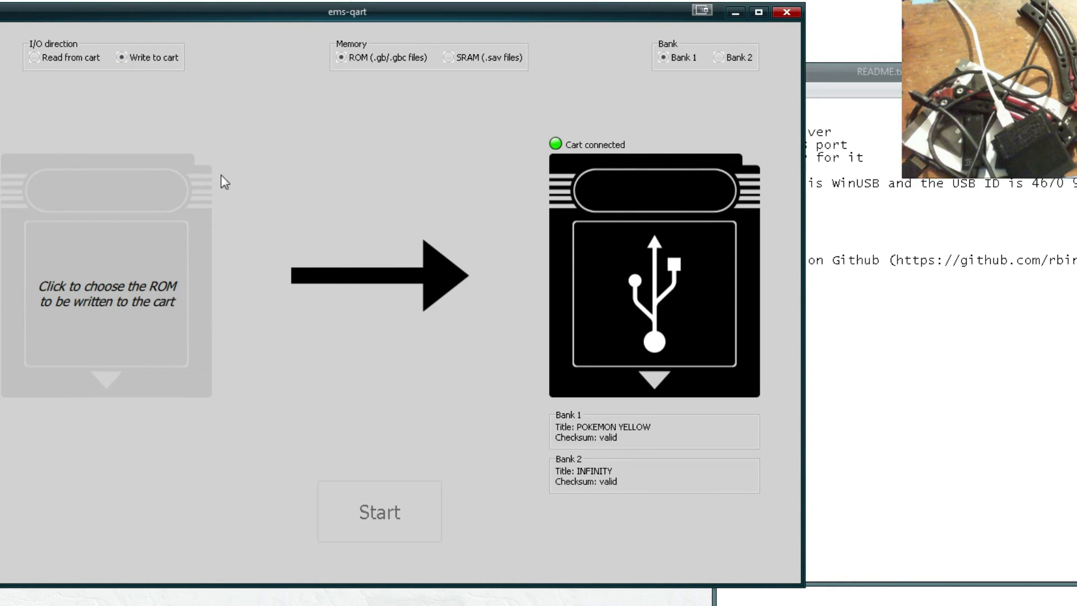
{"action": "mouse_move", "coordinate": [62, 78]}
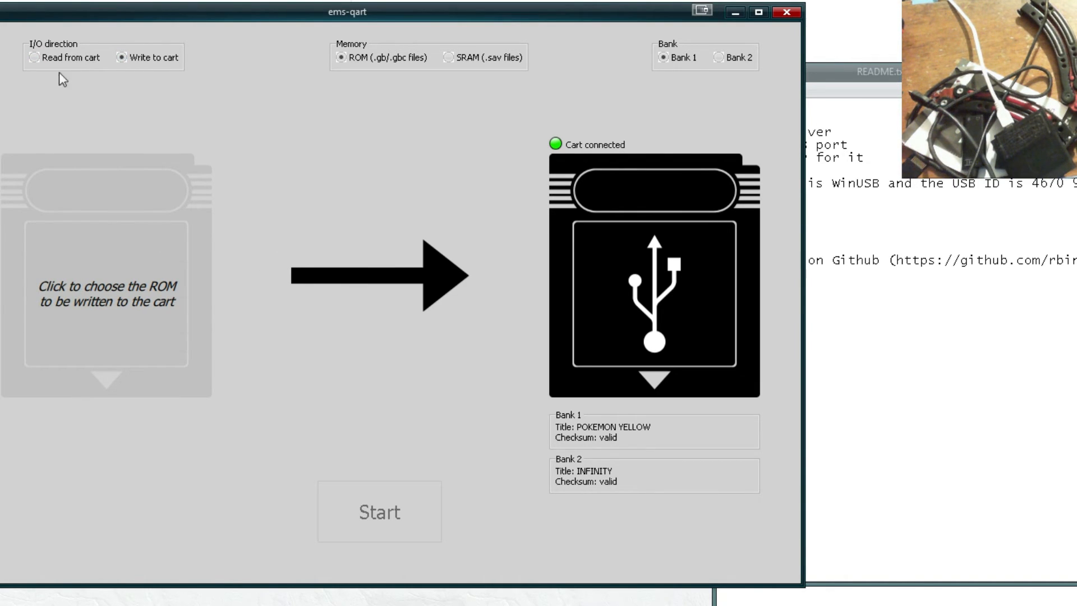
{"action": "mouse_move", "coordinate": [119, 250]}
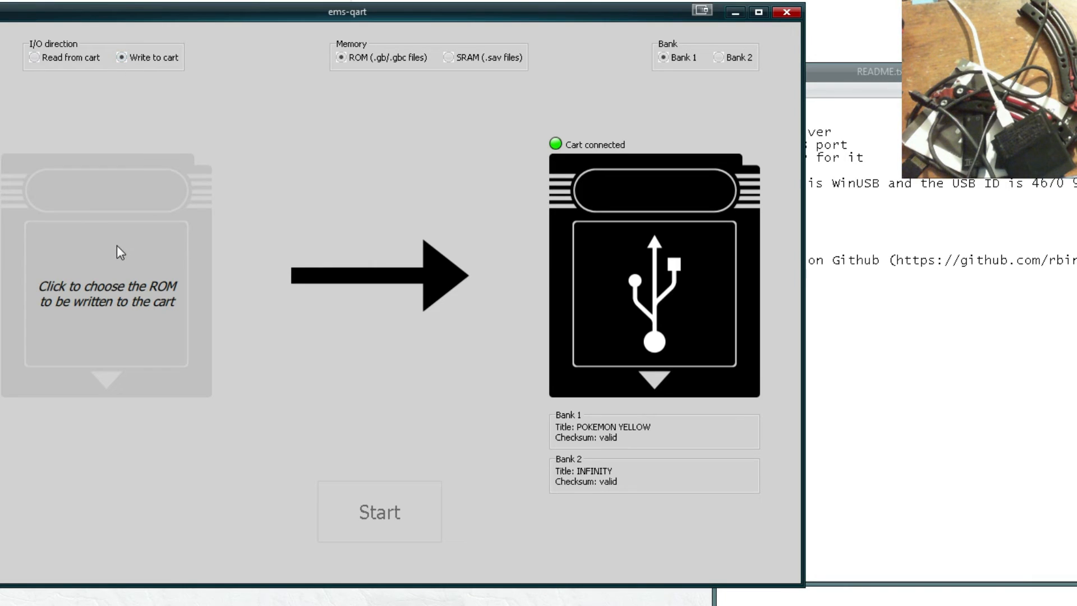
{"action": "mouse_move", "coordinate": [72, 482]}
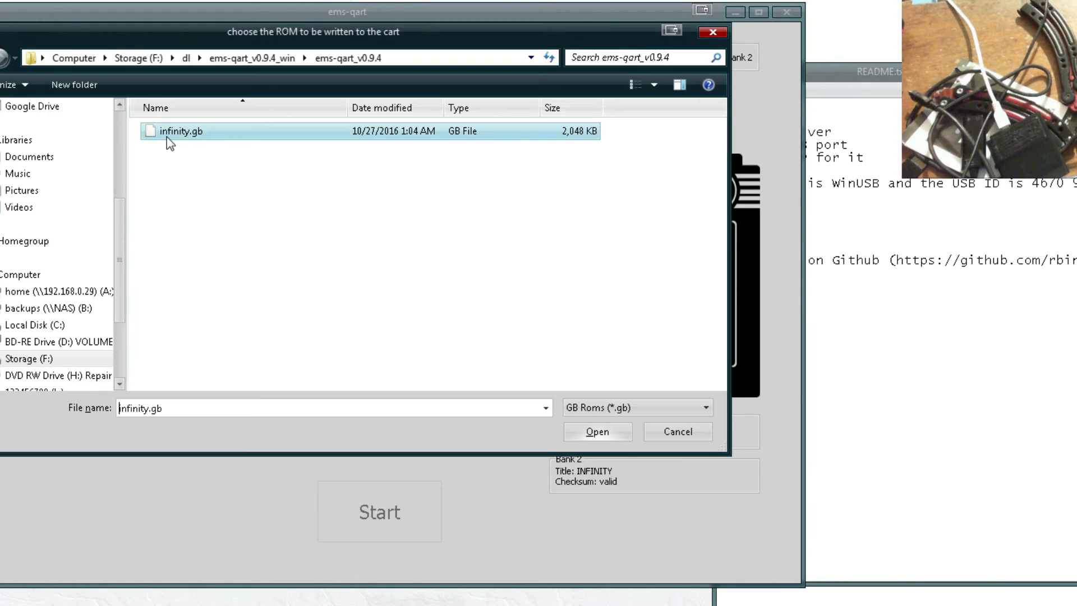
{"action": "left_click", "coordinate": [596, 431]}
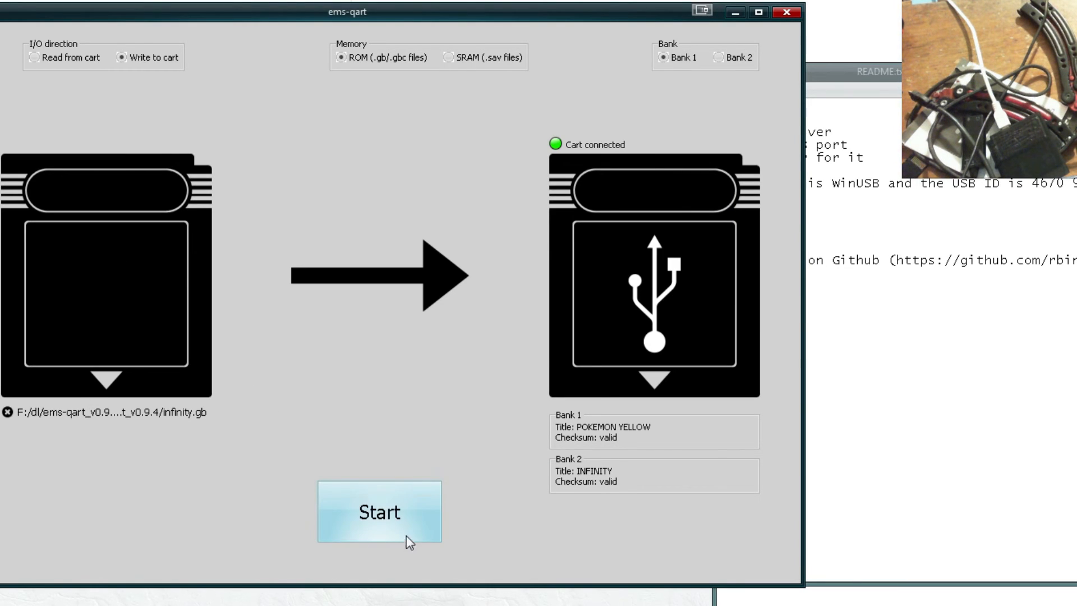
{"action": "left_click", "coordinate": [381, 512]}
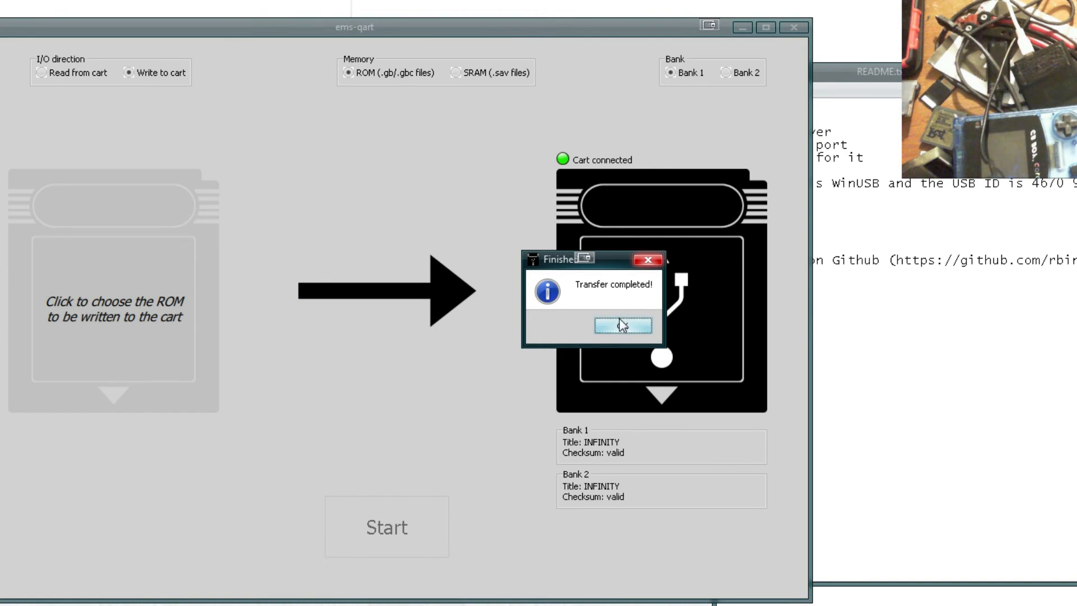
- Dismiss the Transfer completed notice once infinity.gb is written to the cart
{"action": "left_click", "coordinate": [623, 325]}
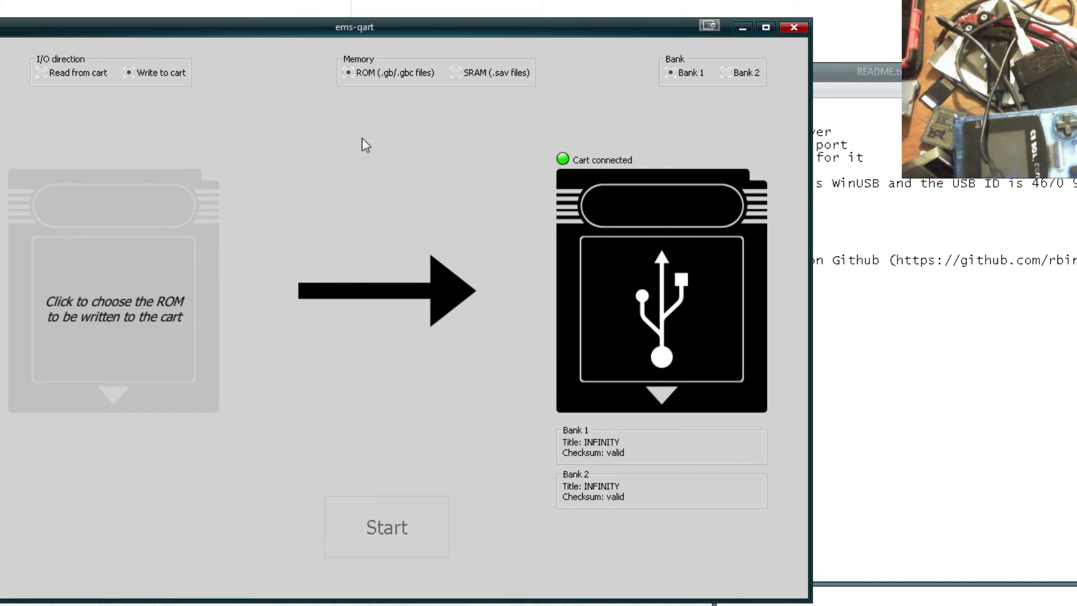